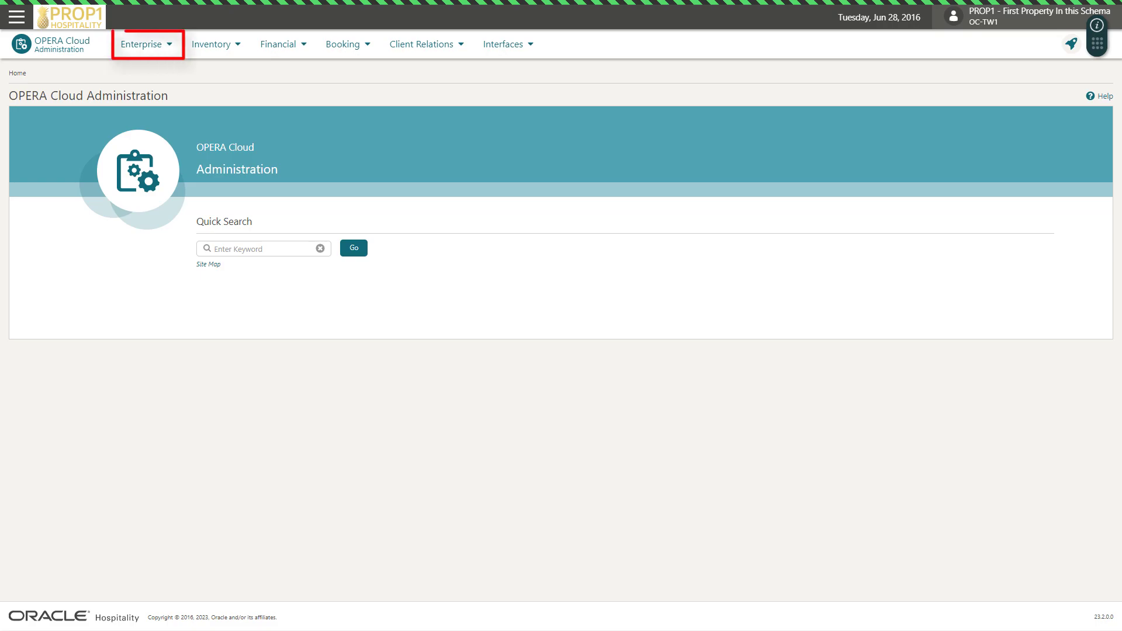
Step: Show the Mobile Check-In property overview via Enterprise > Mobile Guest Experience
click(146, 44)
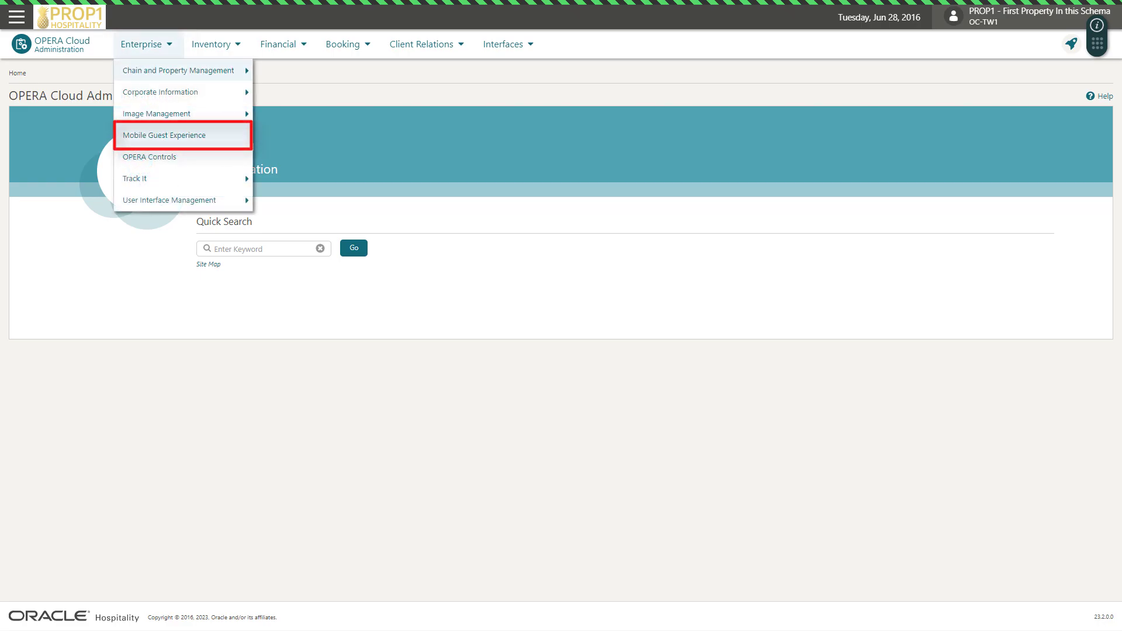
click(170, 136)
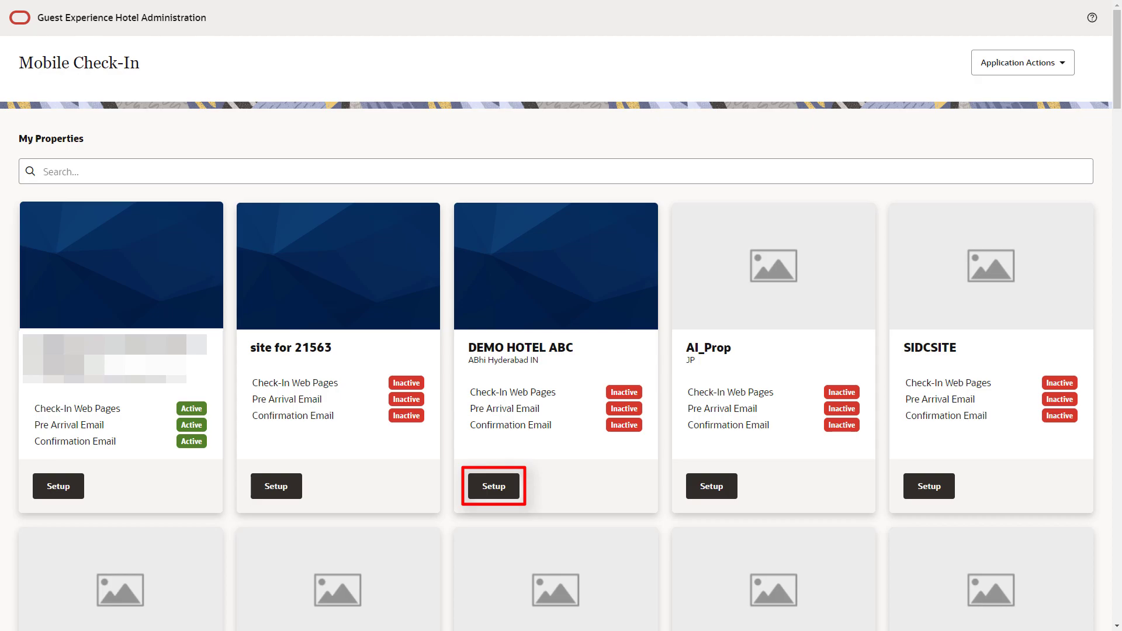
Step: Enter DEMO HOTEL ABC's setup, review Design Settings and show the Pre-Arrival Email Template content
click(493, 485)
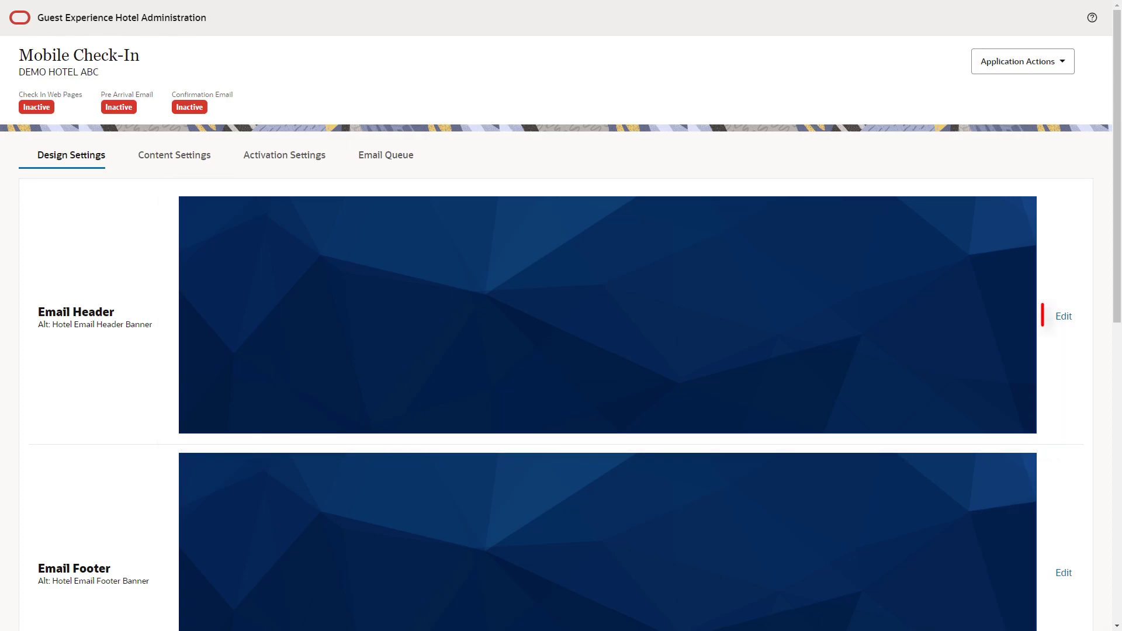
click(1064, 316)
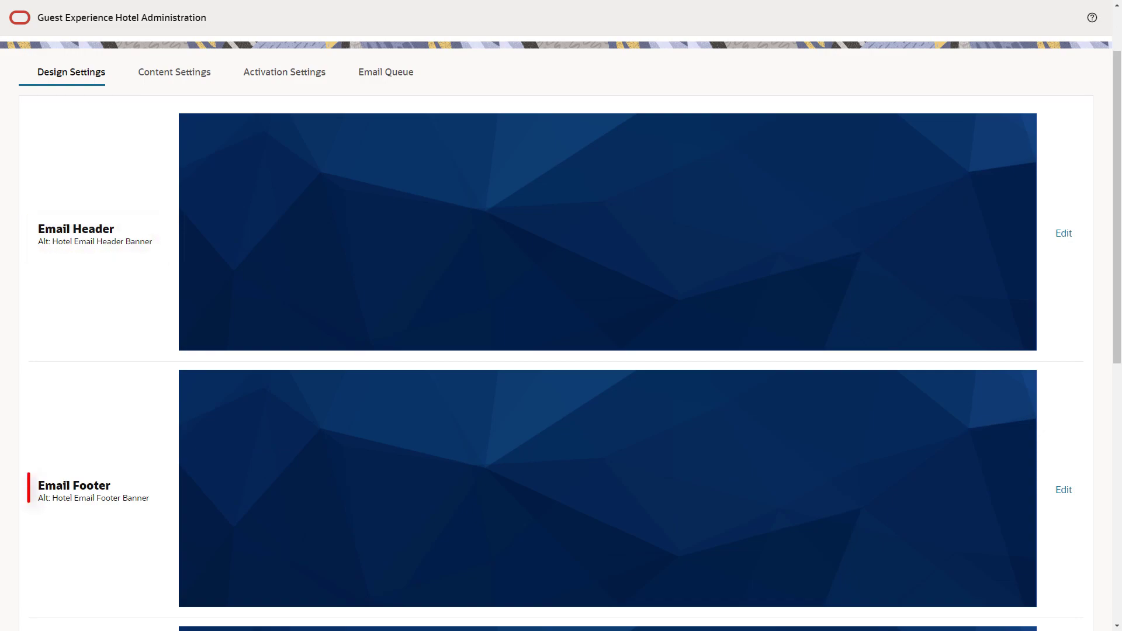
scroll(down, 3)
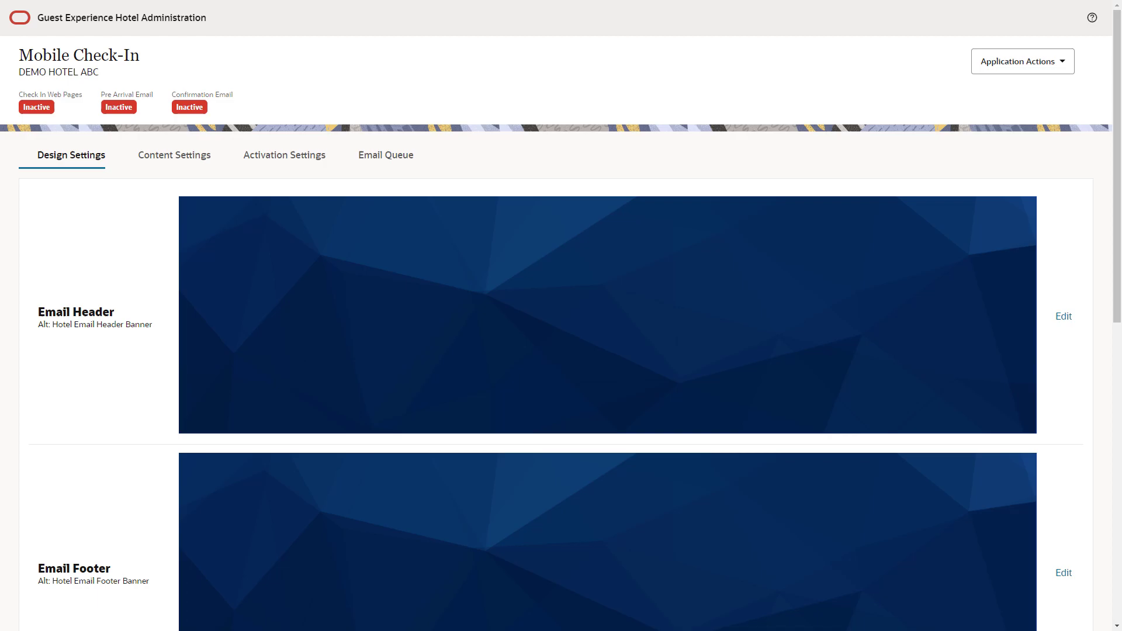
click(174, 155)
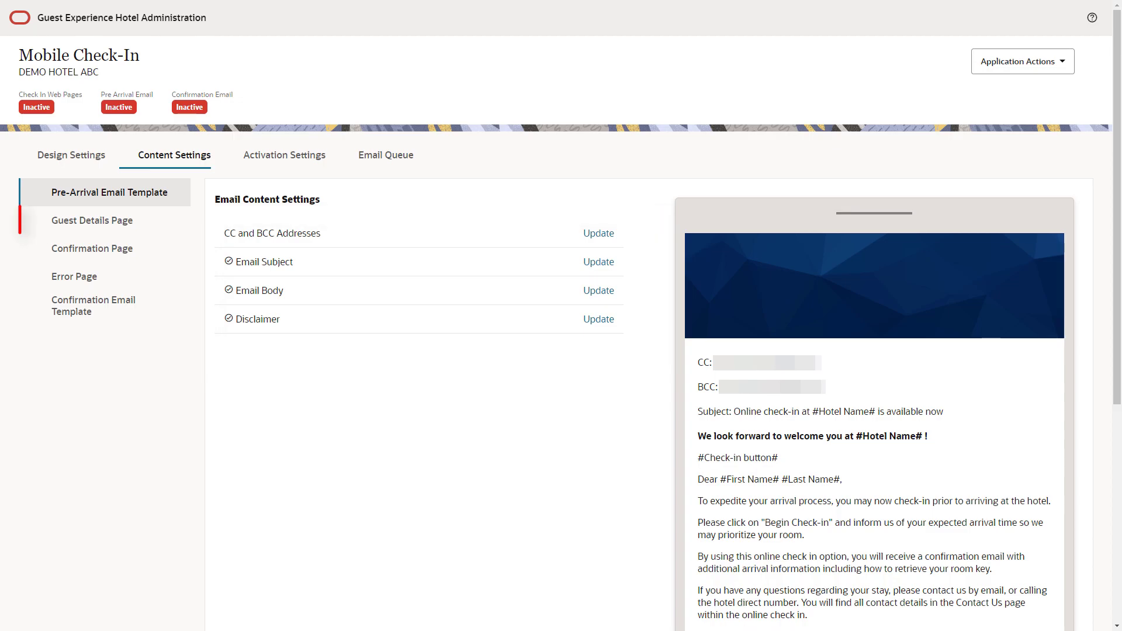
Step: Review the Guest Details, Confirmation and Error page settings, then show Activation eligibility codes
click(91, 220)
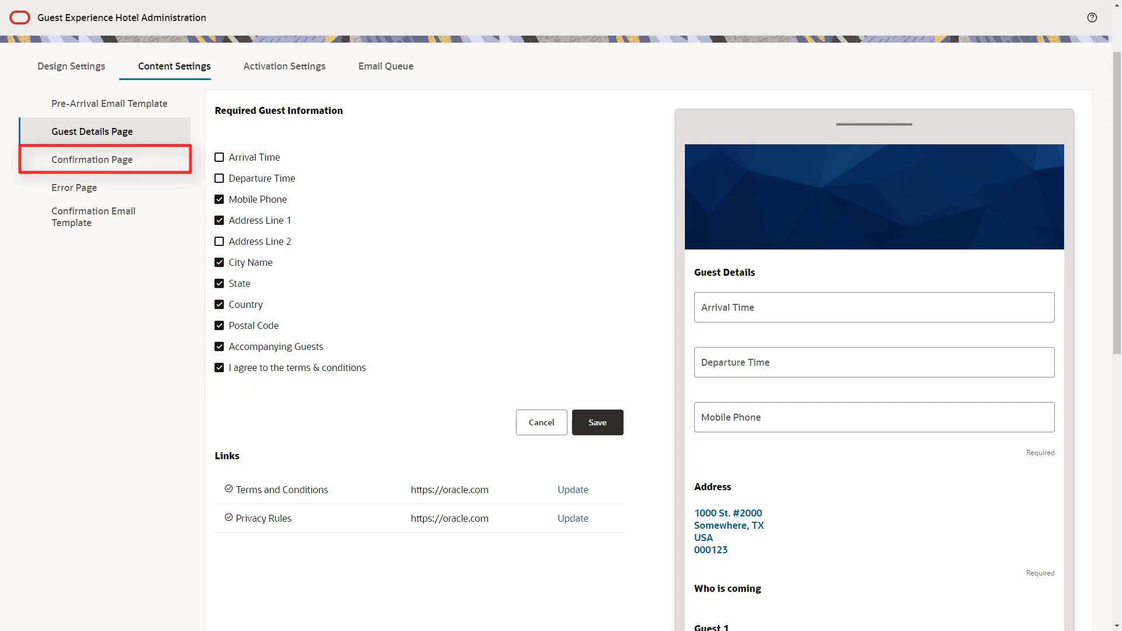
click(91, 159)
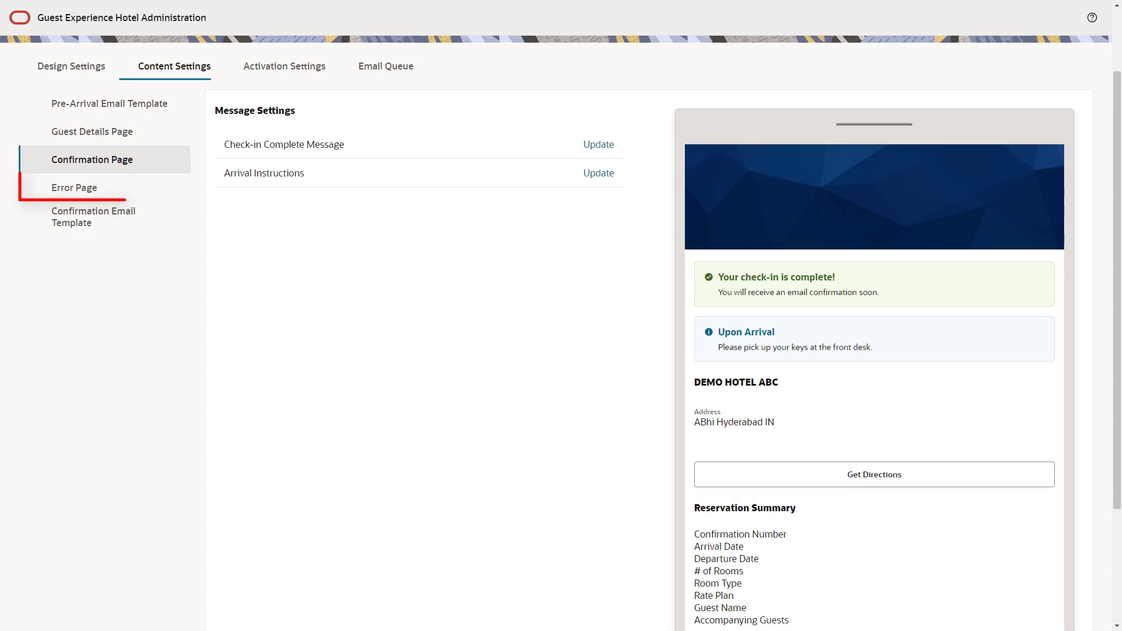
click(75, 187)
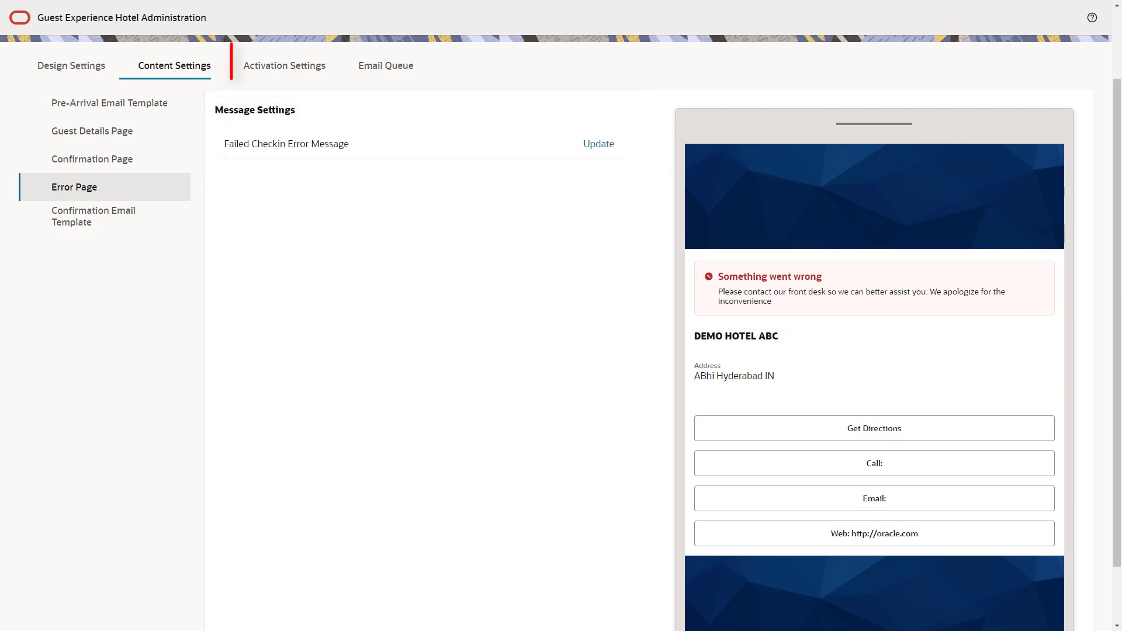
click(283, 65)
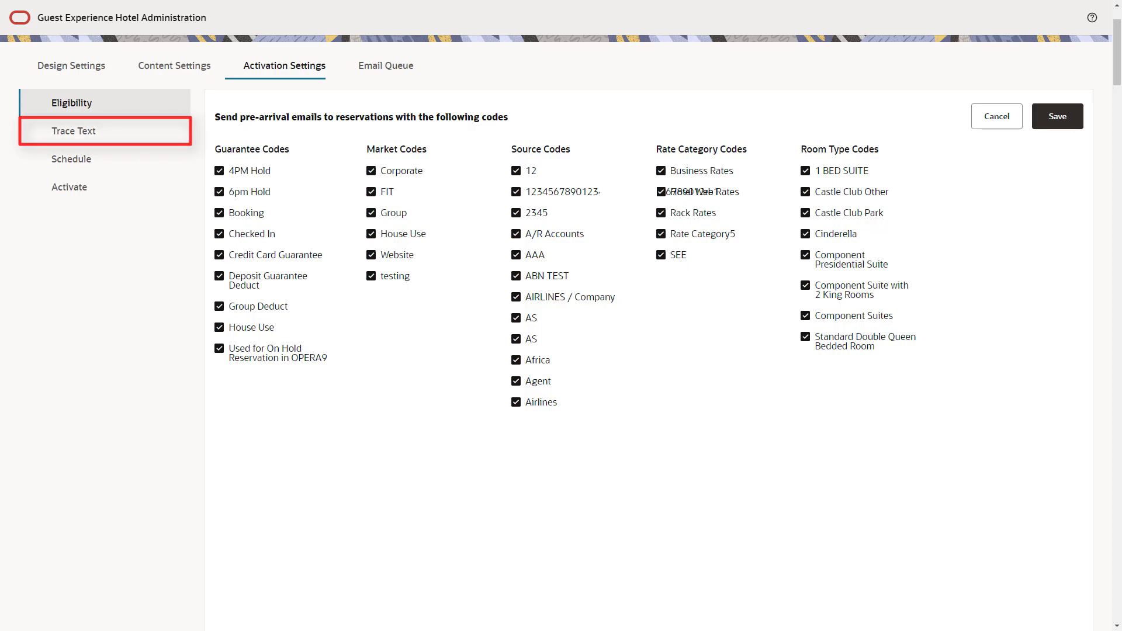
Step: Review trace texts and schedule pre-arrival emails for 24 Hours Before Check-In
click(72, 131)
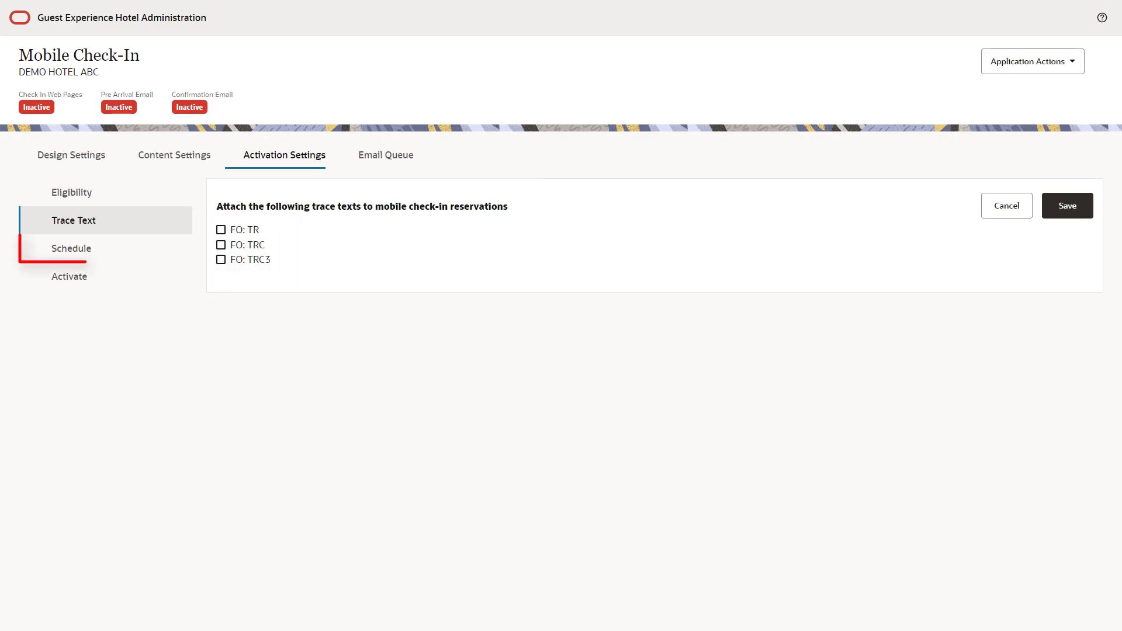
click(70, 248)
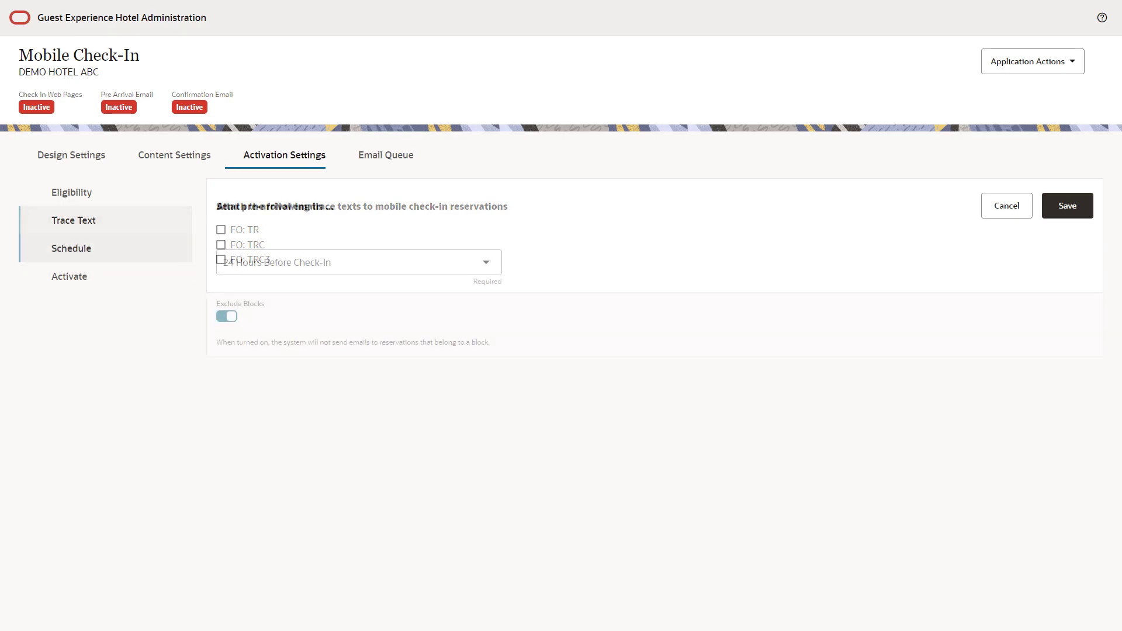
click(70, 248)
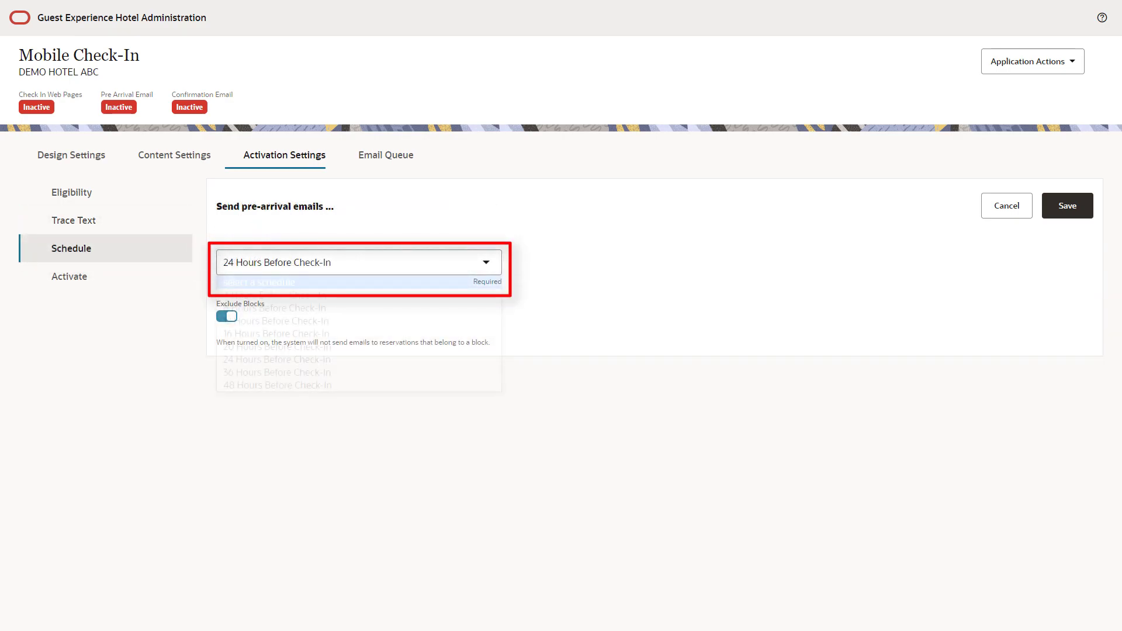
click(358, 262)
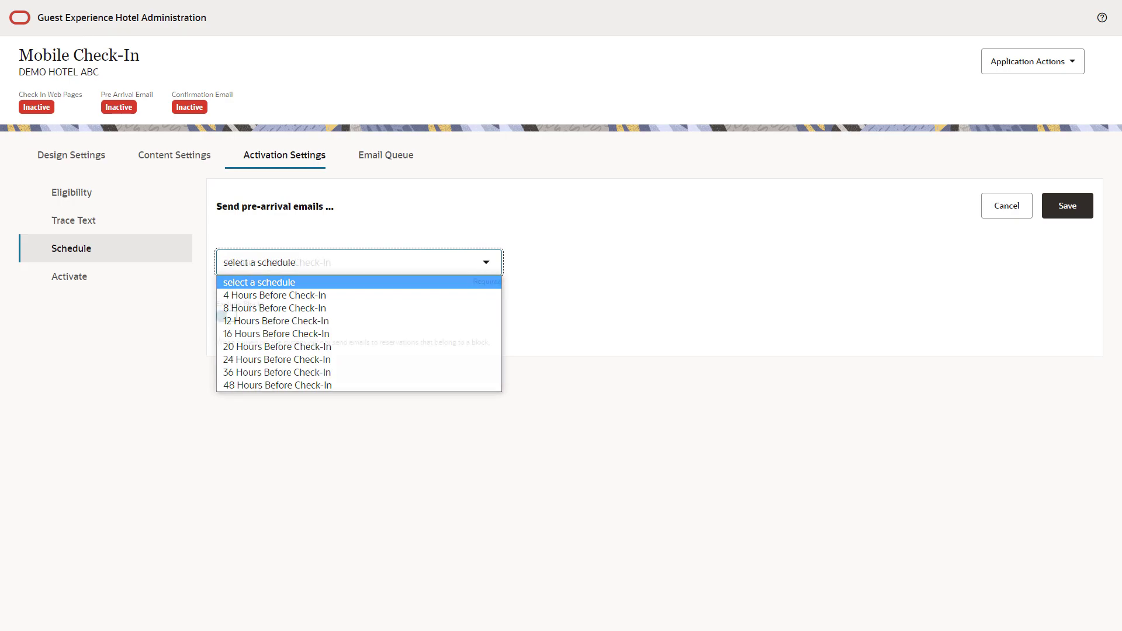
click(277, 360)
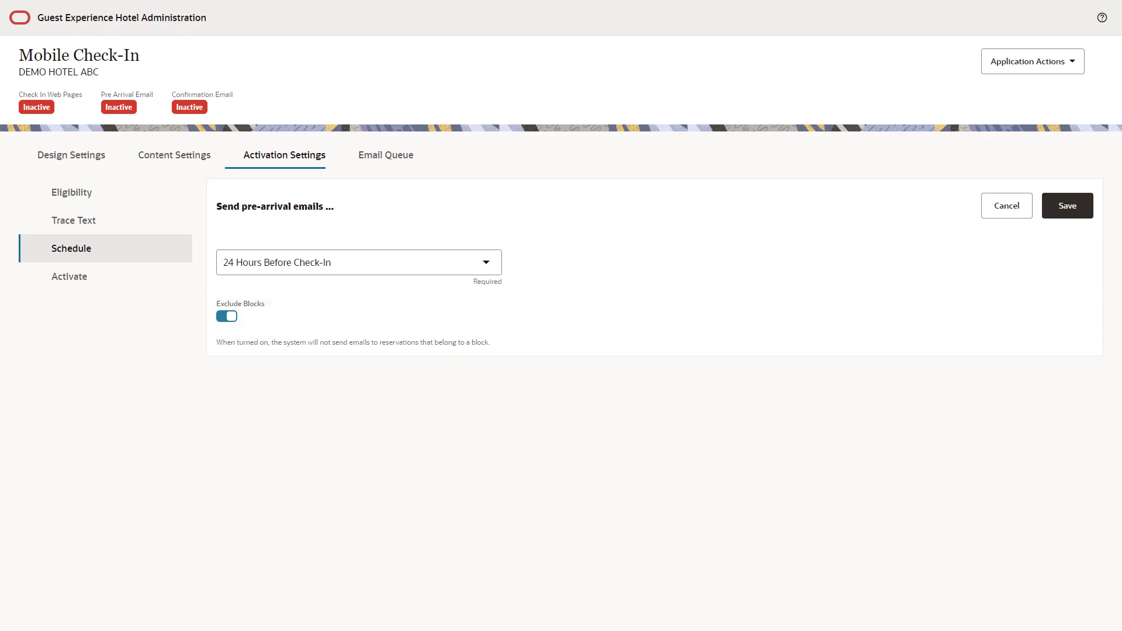
click(69, 275)
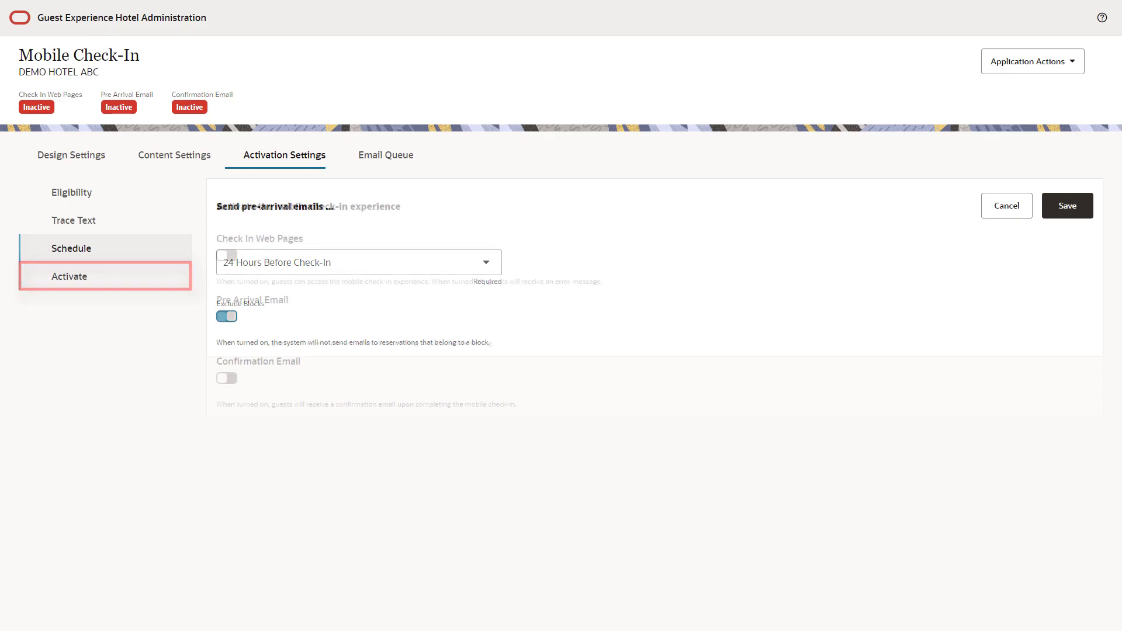
Step: Turn on the mobile check-in features and send a test reservation email to the recipient
click(69, 276)
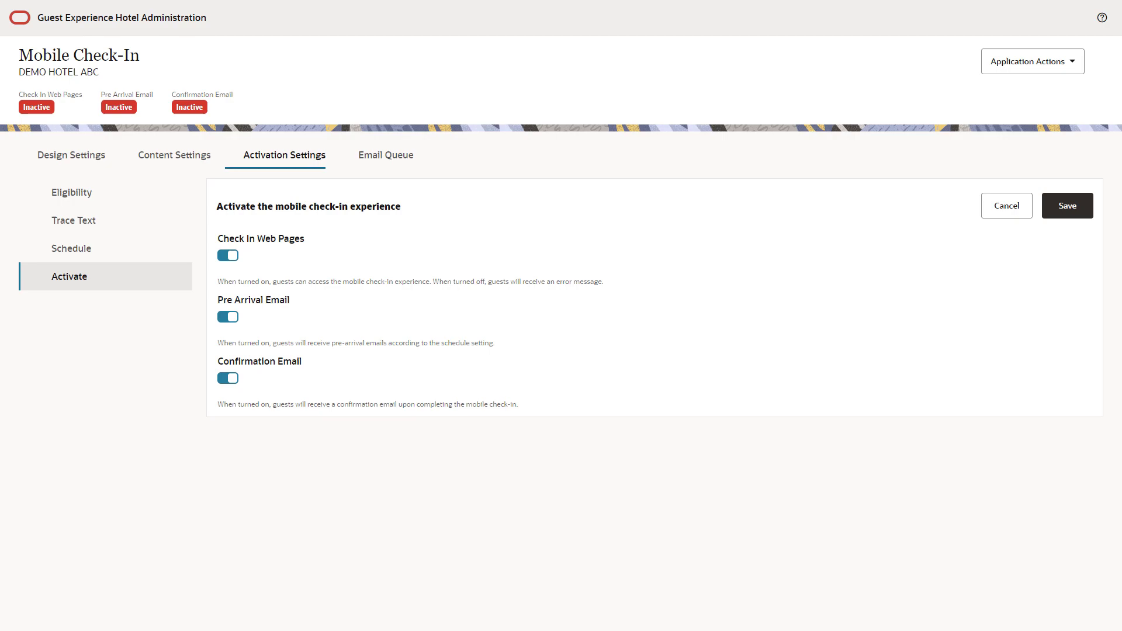
click(1033, 61)
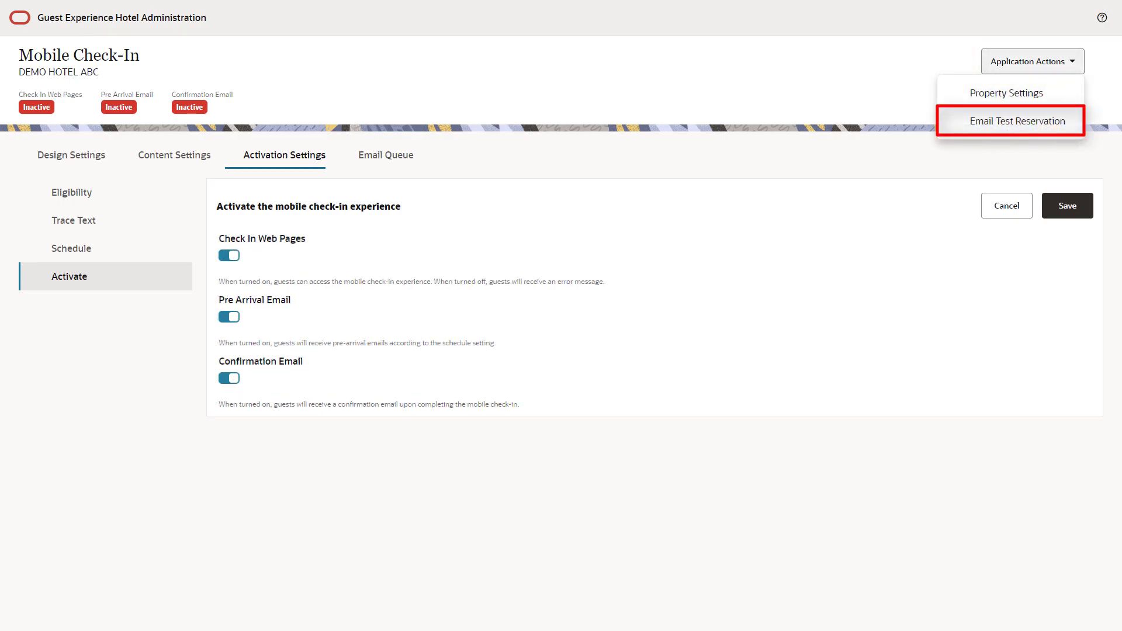
click(1016, 121)
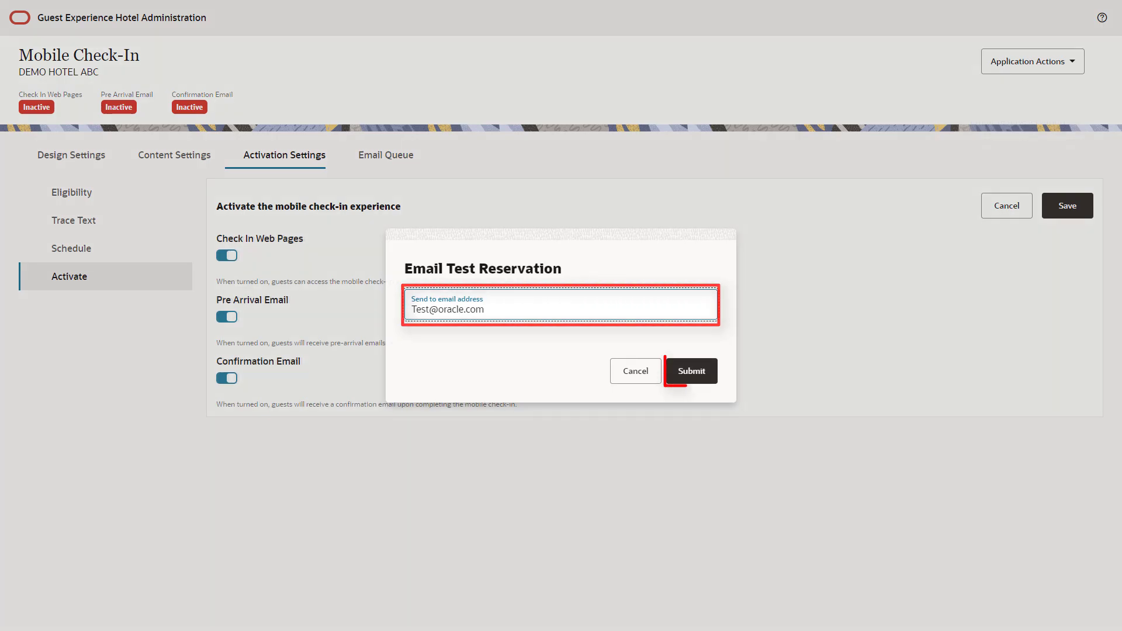
click(692, 370)
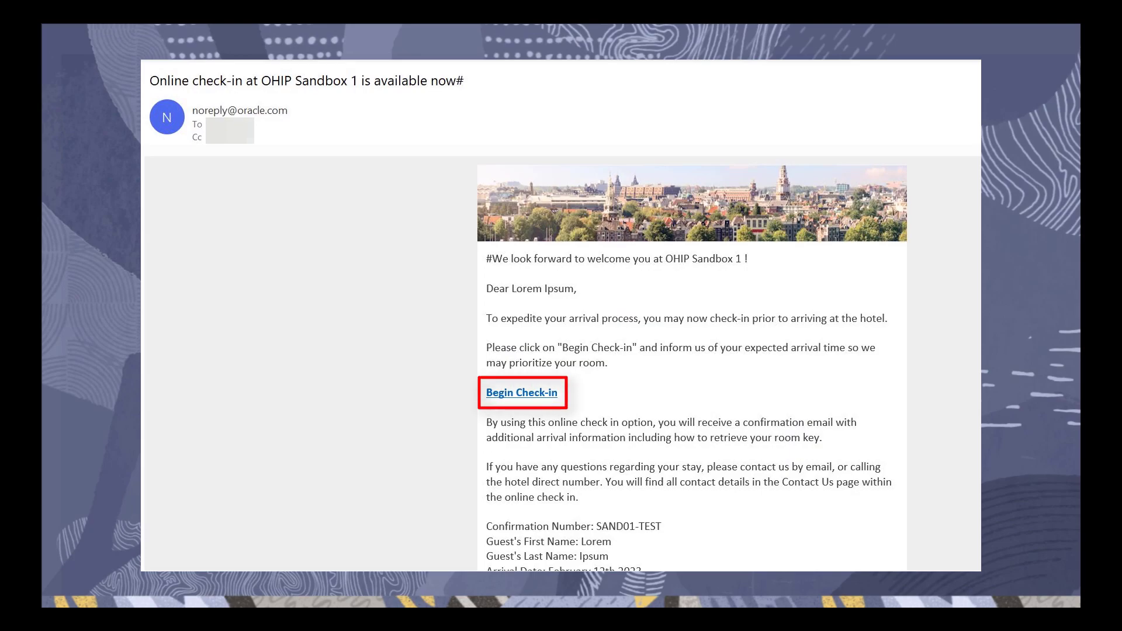
Step: Follow the email's Begin Check-in link and review the SAND01-TEST reservation details
click(521, 392)
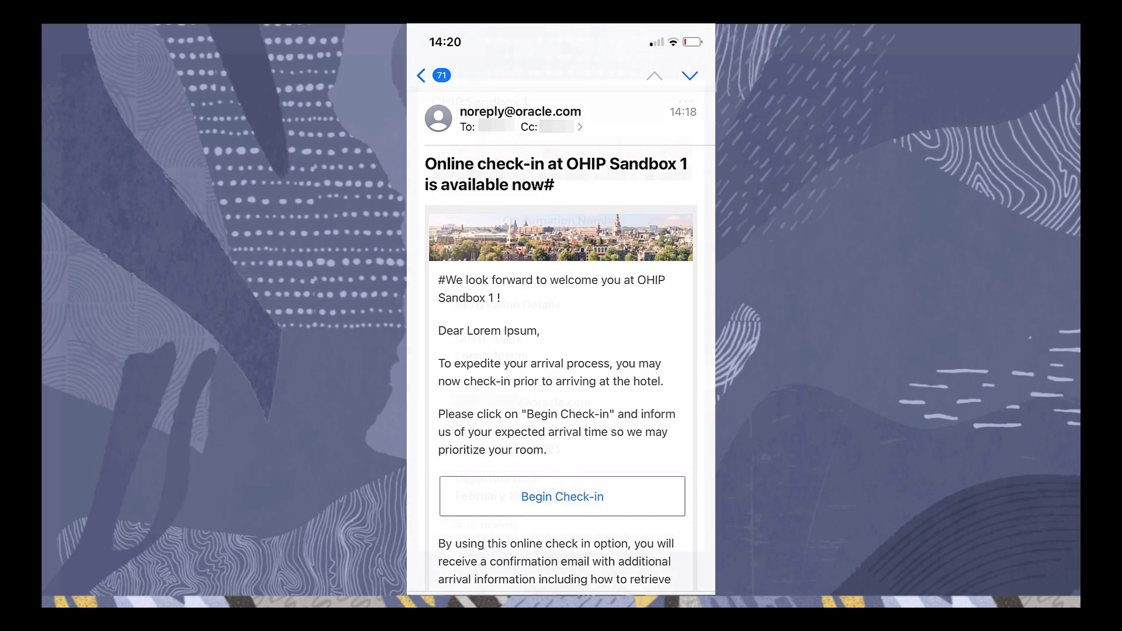
click(561, 496)
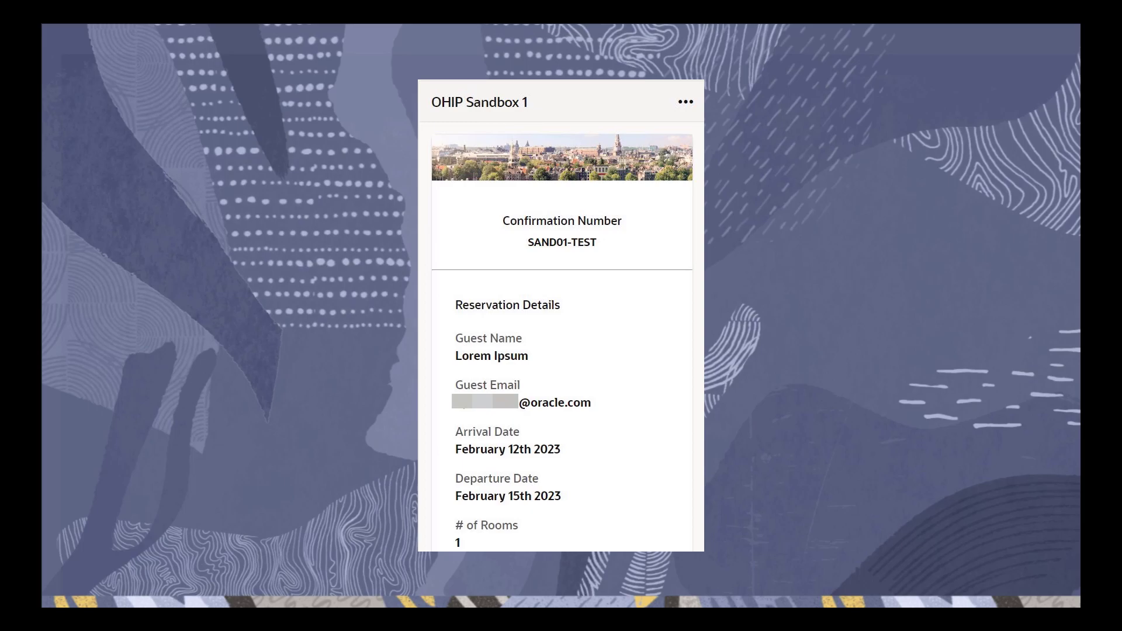
scroll(down, 3)
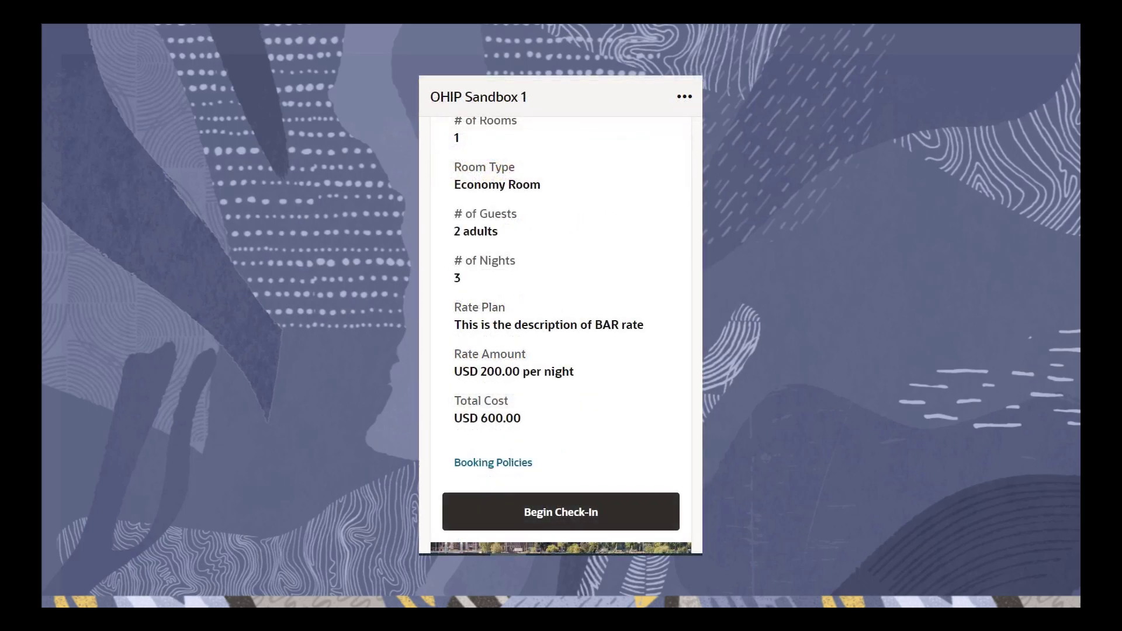
Step: View the reservation's booking policies and close the panel
click(492, 463)
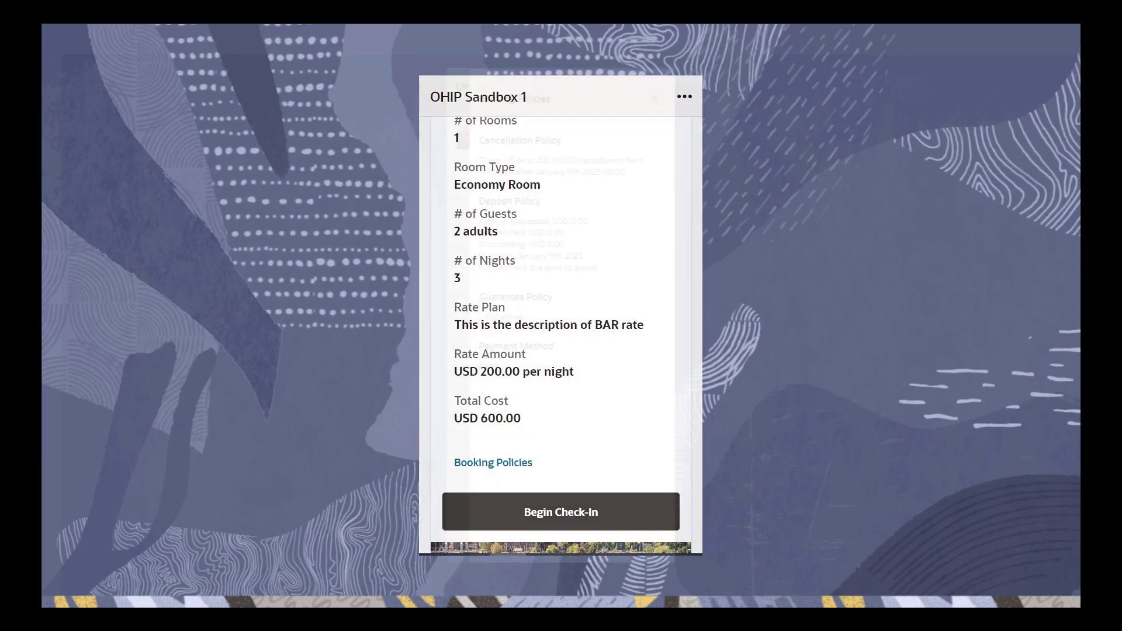
click(492, 463)
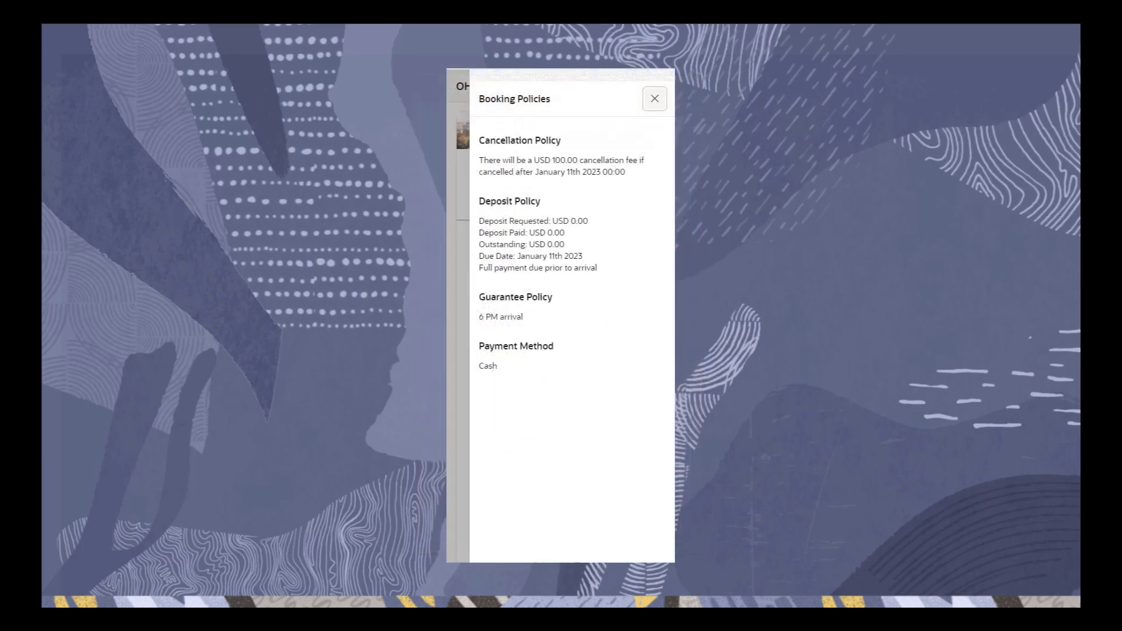
click(654, 98)
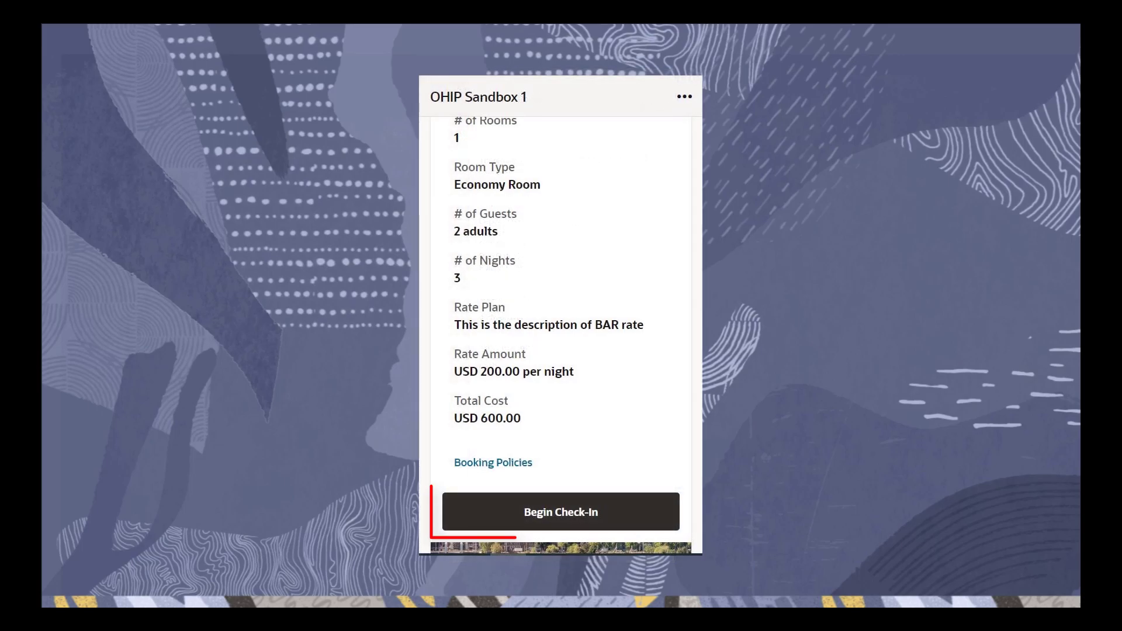
Step: Begin pre-registration with arrival 15:00 and departure 11:00 and edit the home address
click(561, 511)
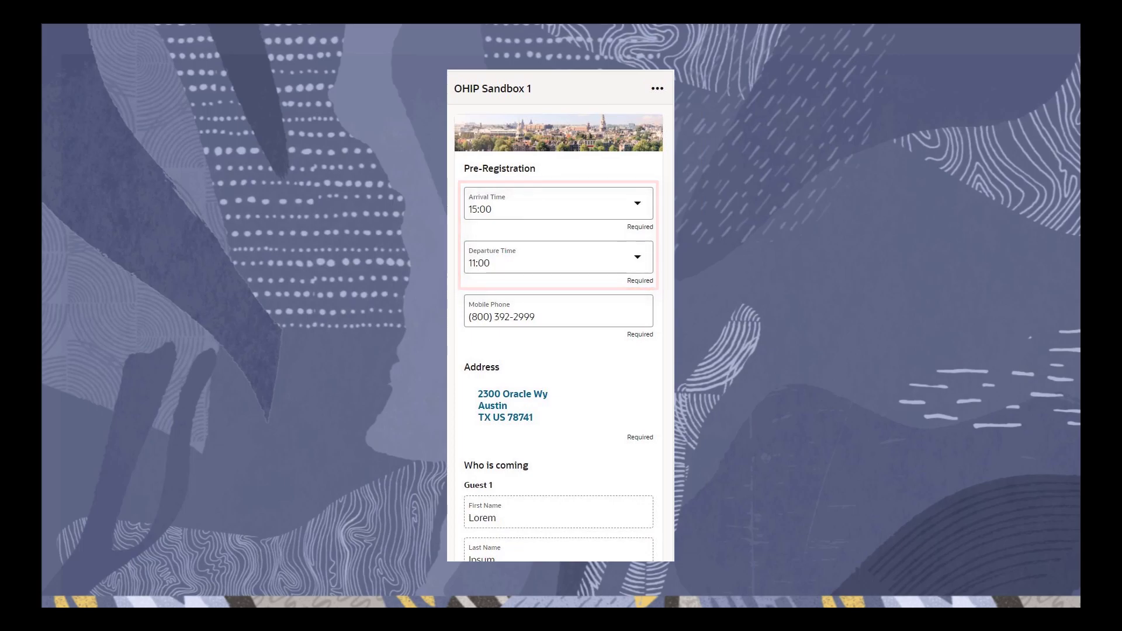
click(559, 315)
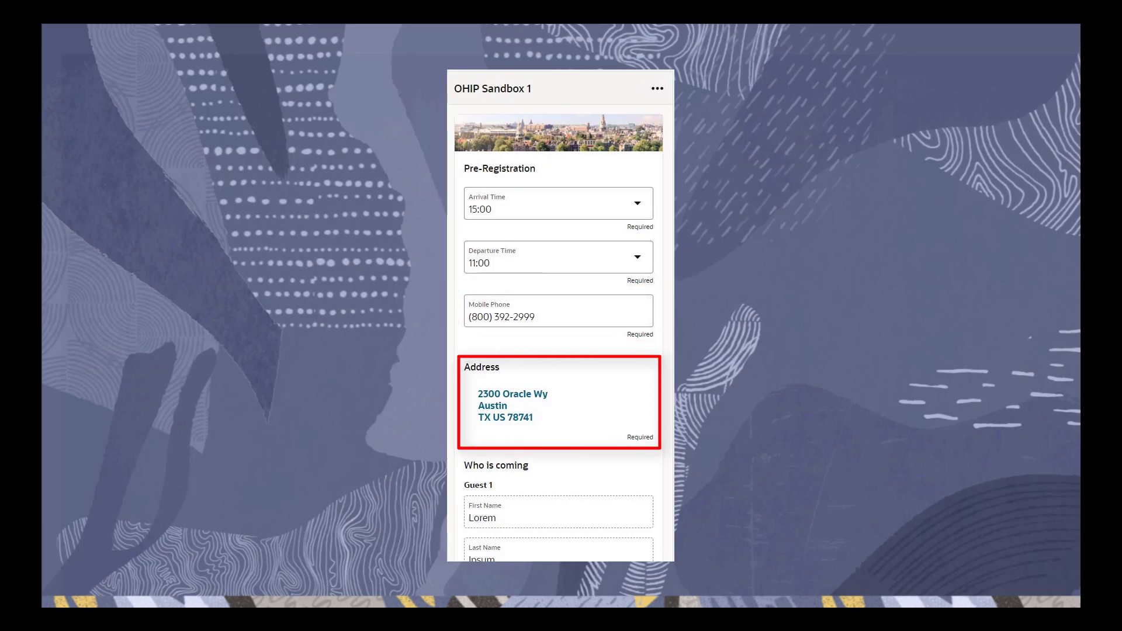
click(512, 404)
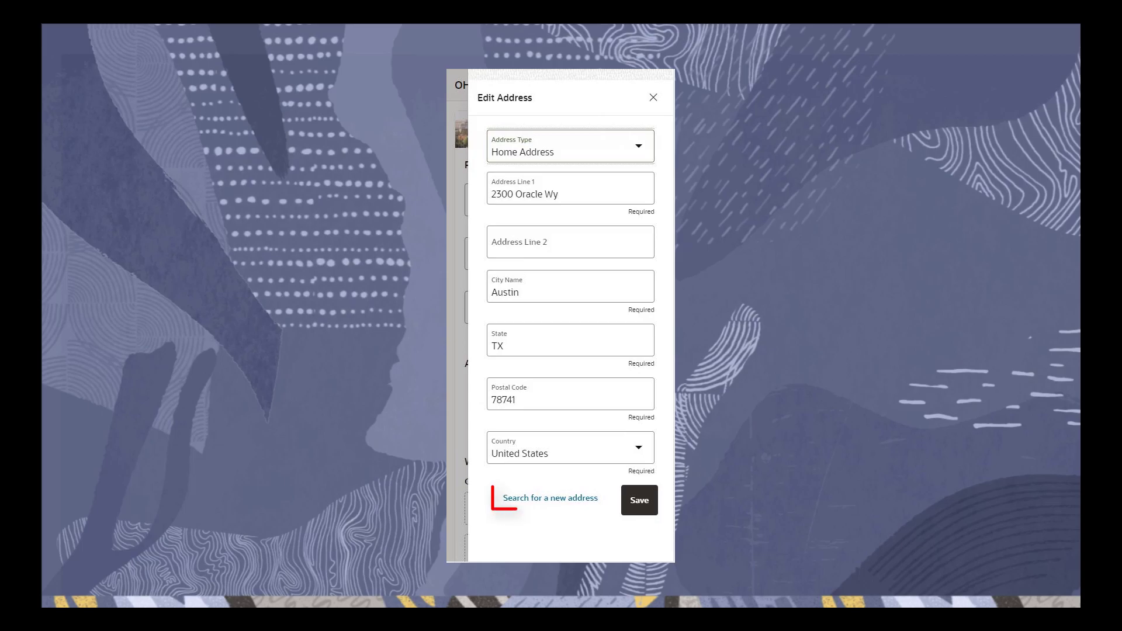
Step: Search for a new guest address '3065 Main St'
click(549, 498)
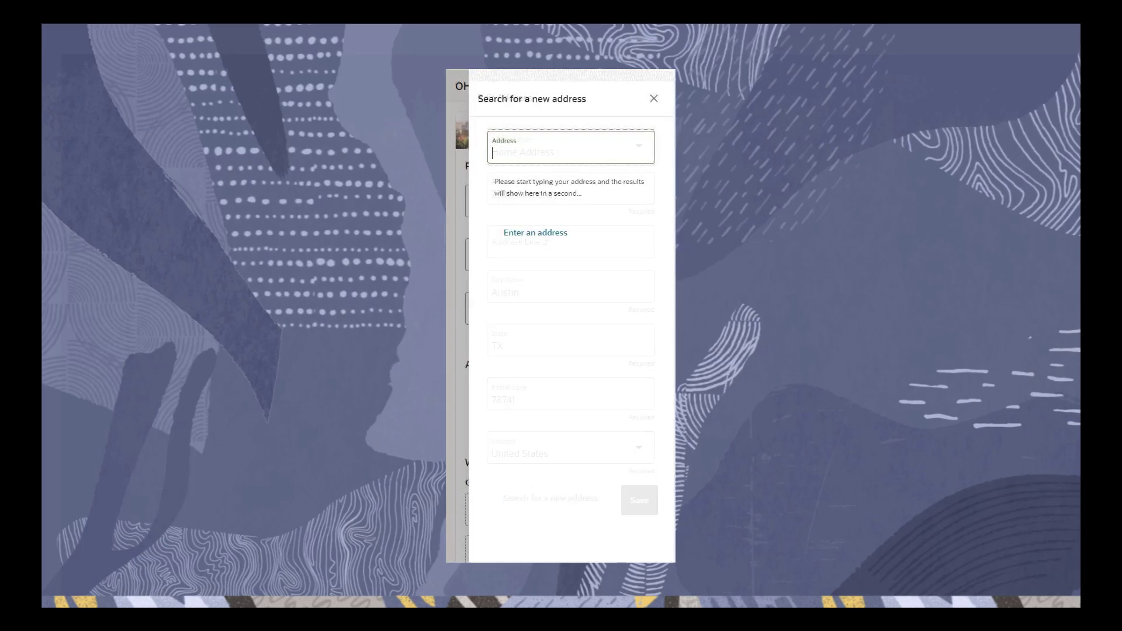
text(5065 Main St)
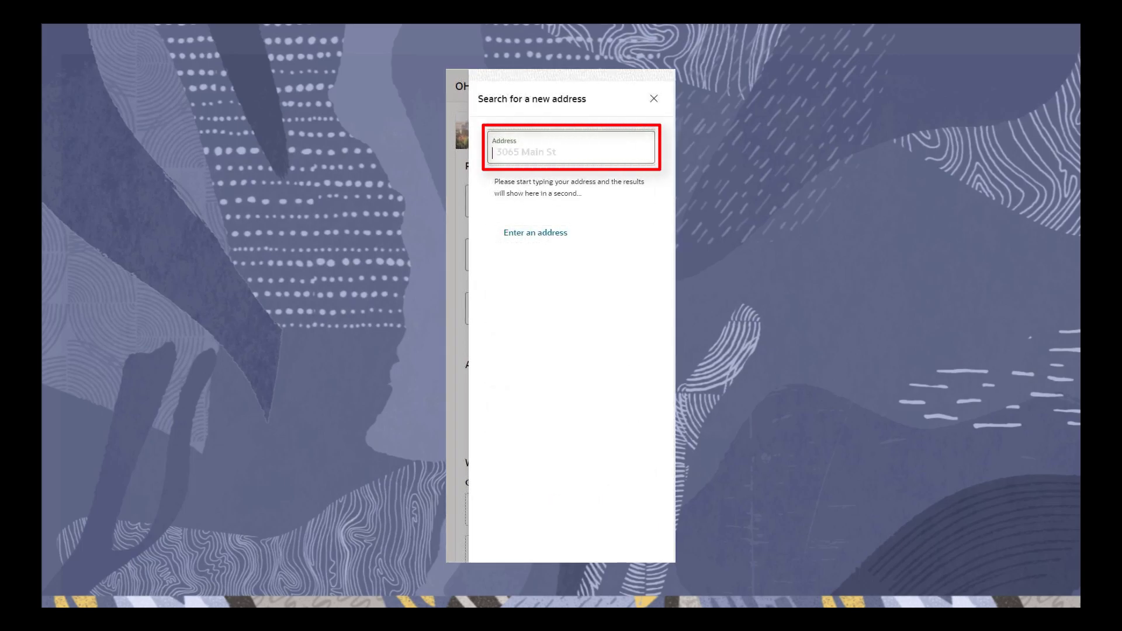
text(3065 Main St)
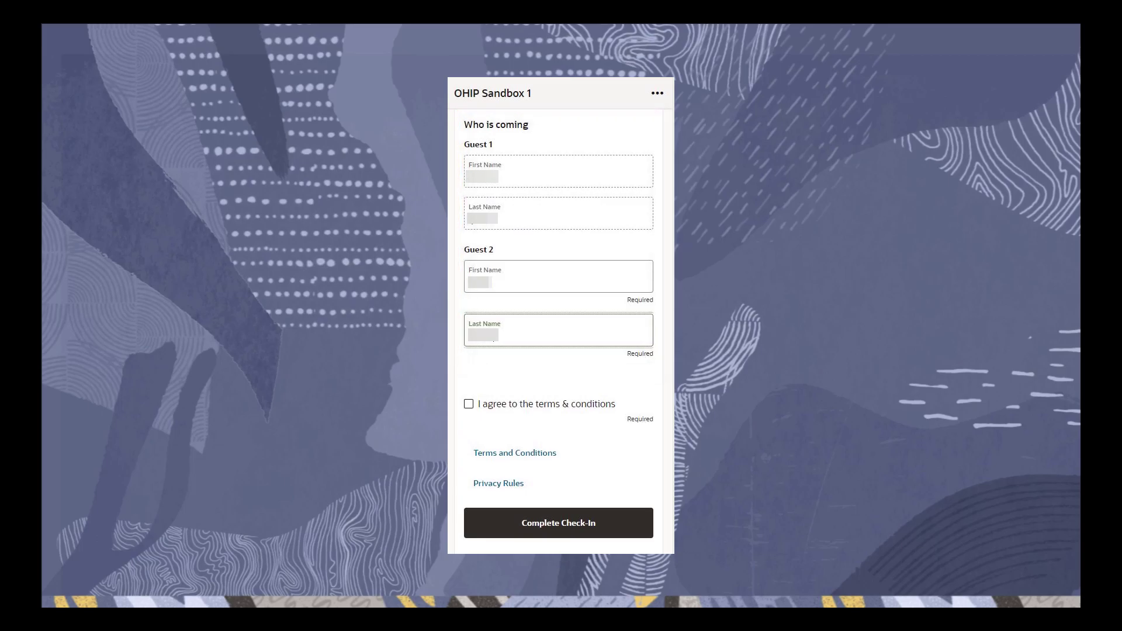
Step: Agree past the guest names and terms and complete the online check-in successfully
scroll(down, 3)
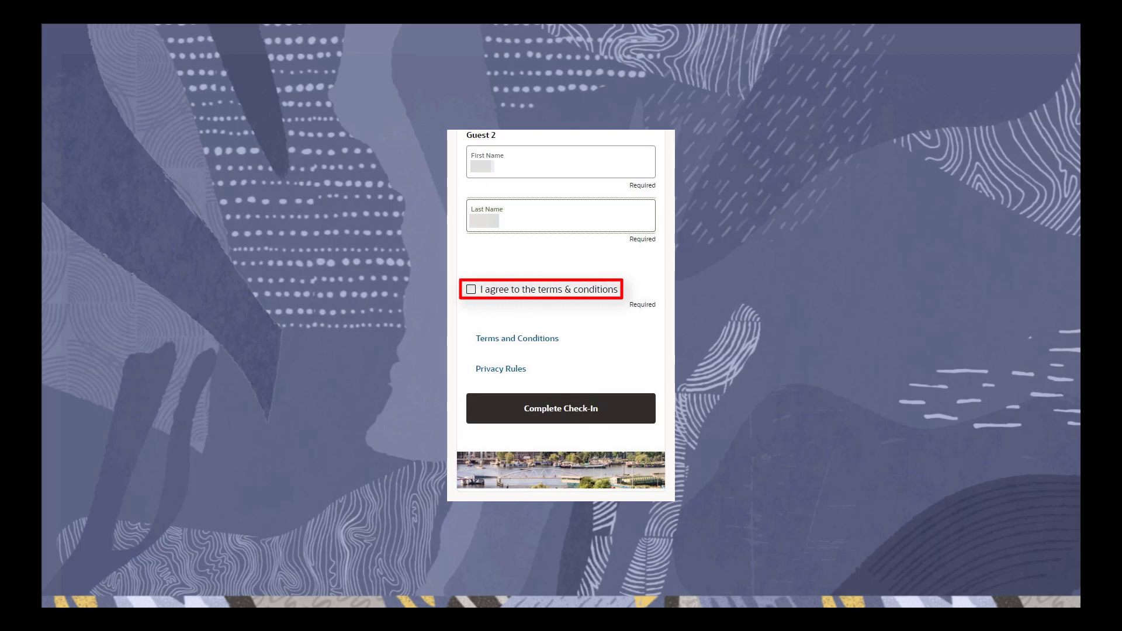
scroll(down, 3)
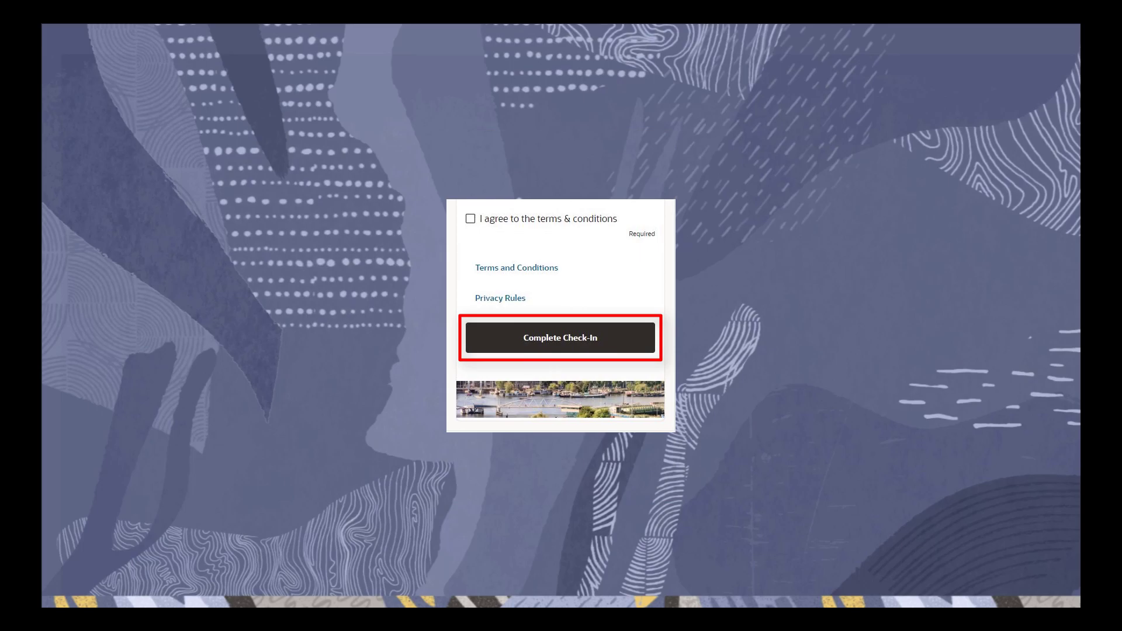
click(560, 336)
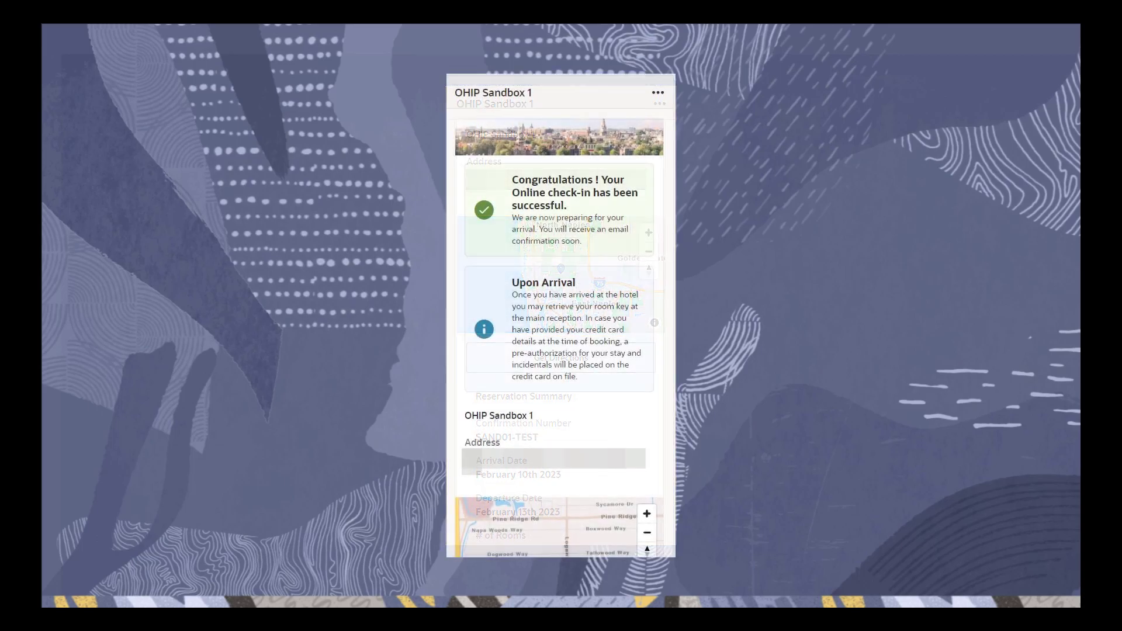
scroll(down, 3)
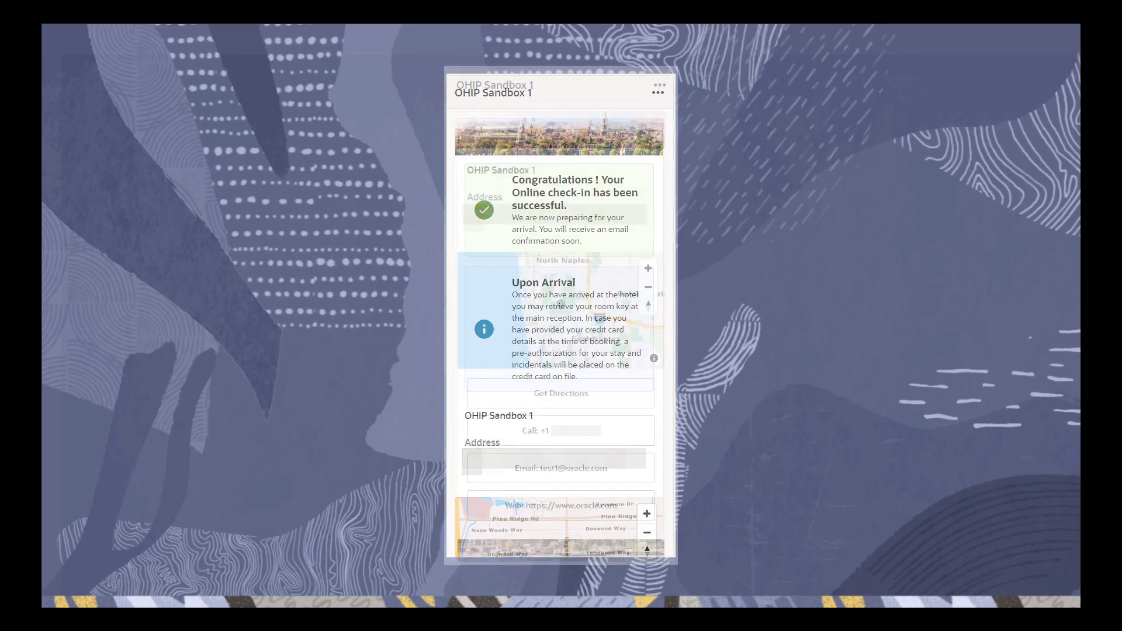